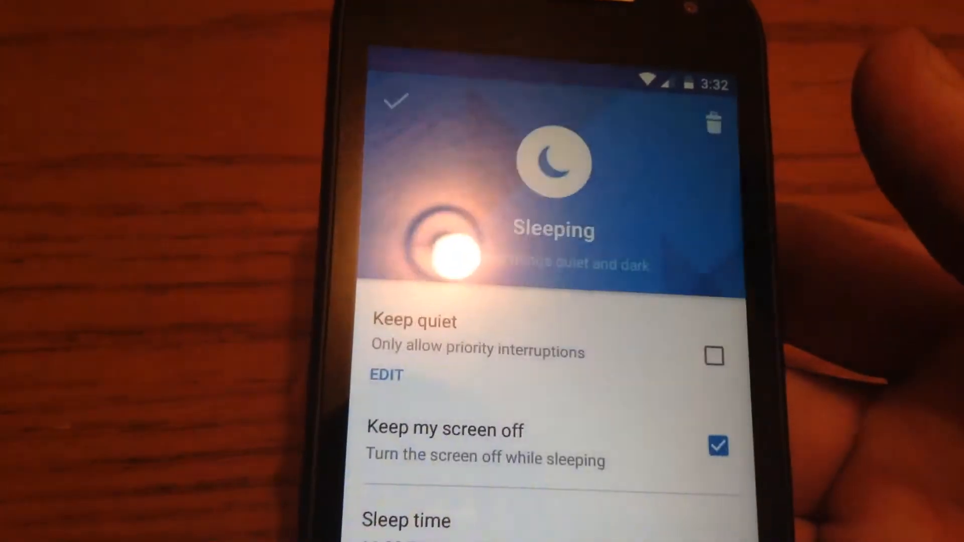
# Enable Moto Display in the Moto app's Display settings screen.
pyautogui.scroll(3)
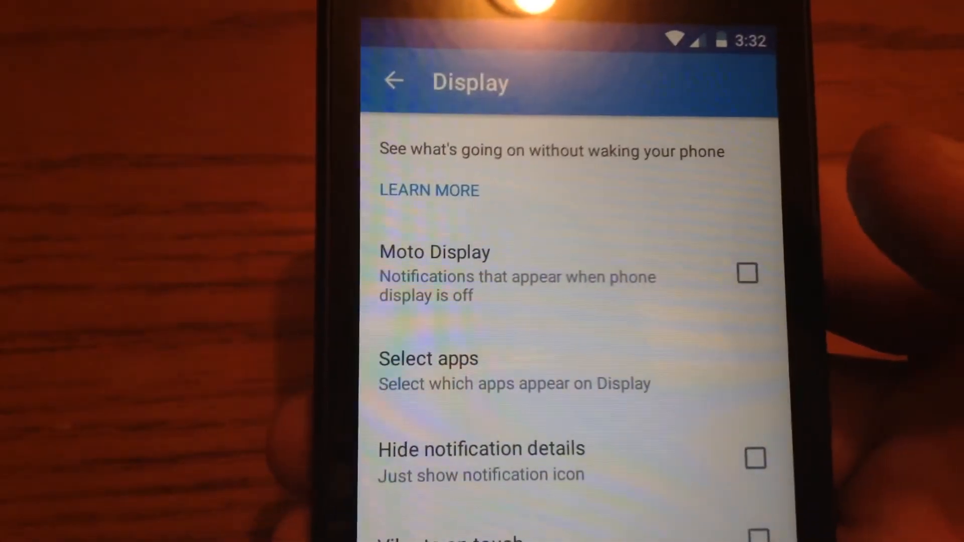
pyautogui.click(748, 274)
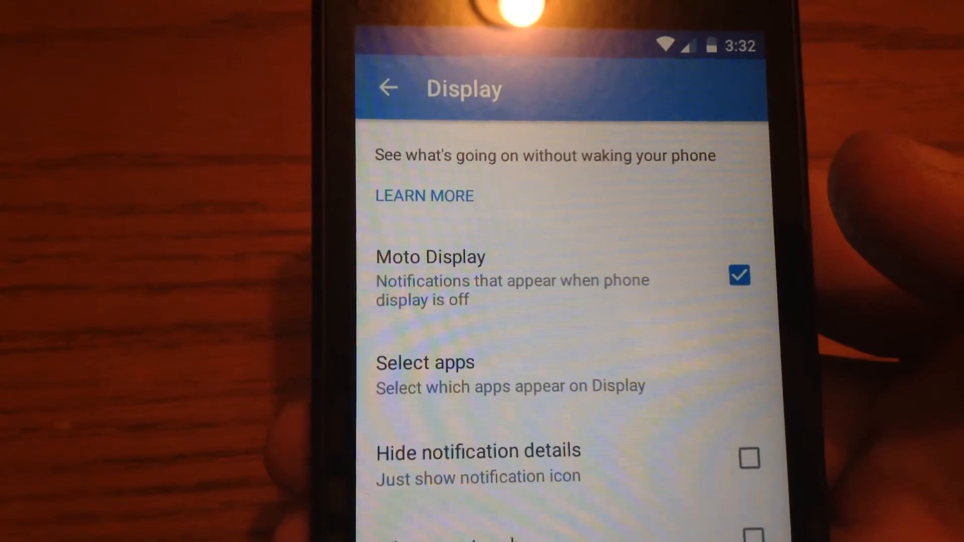